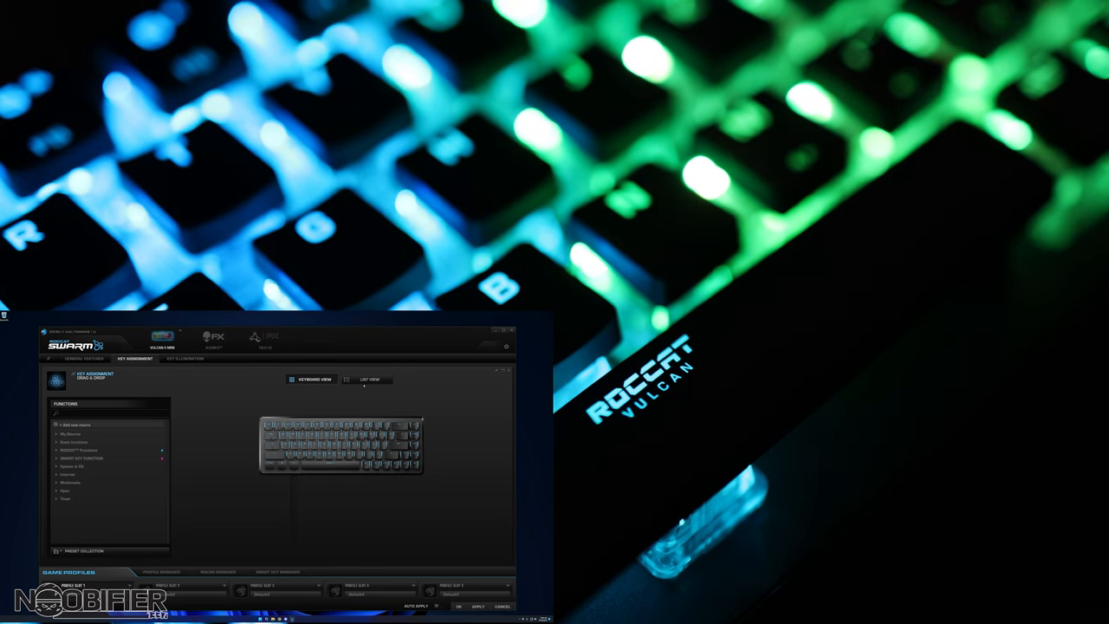
Toggle the key assignments between list and keyboard views, then show the general keyboard settings
{"action": "left_click", "coordinate": [373, 379]}
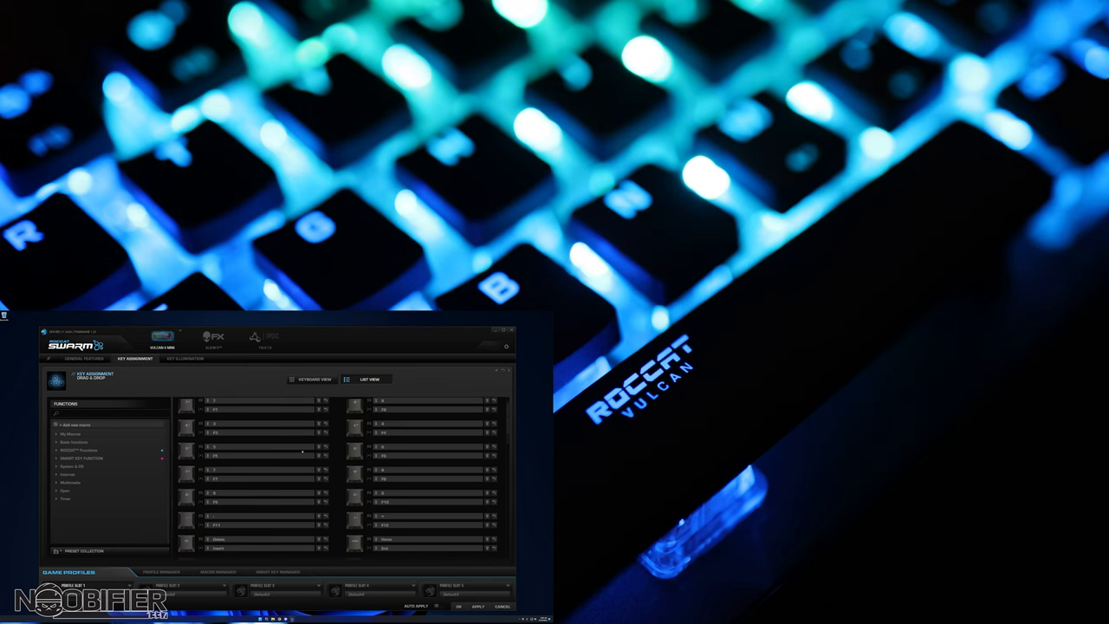
{"action": "left_click", "coordinate": [309, 380]}
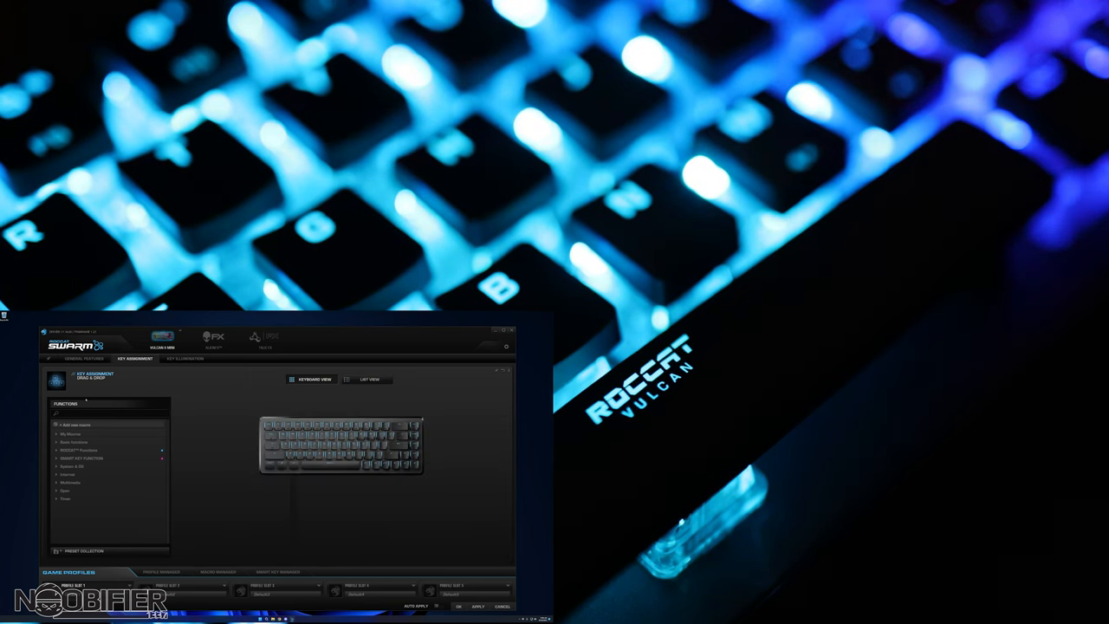
{"action": "left_click", "coordinate": [76, 368]}
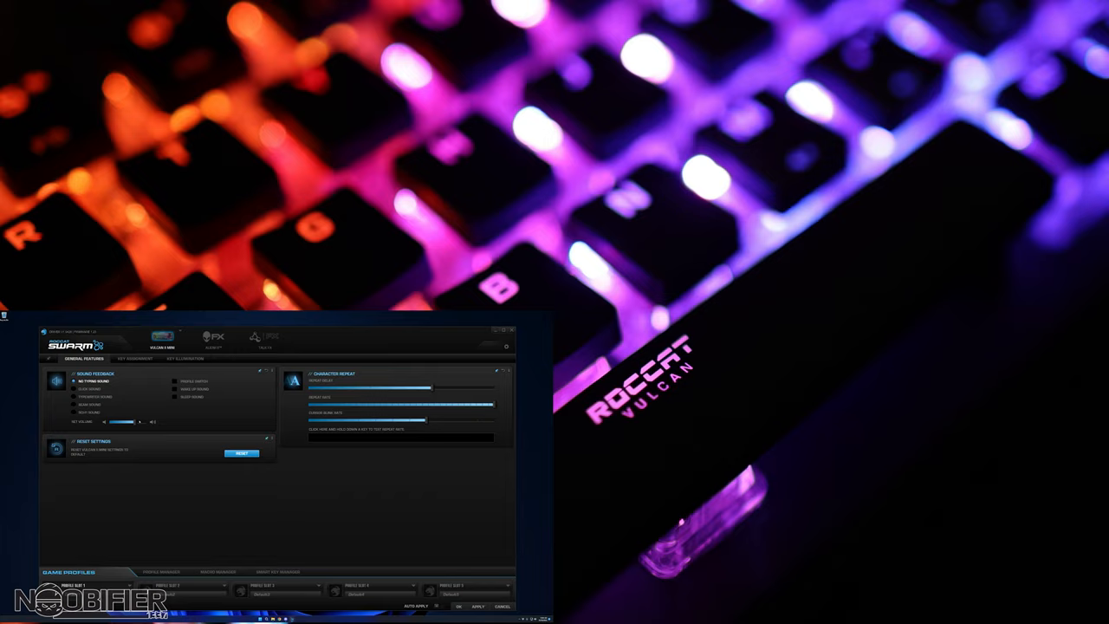
Select two different typing sound feedback options in turn to hear each effect
{"action": "left_click", "coordinate": [76, 395]}
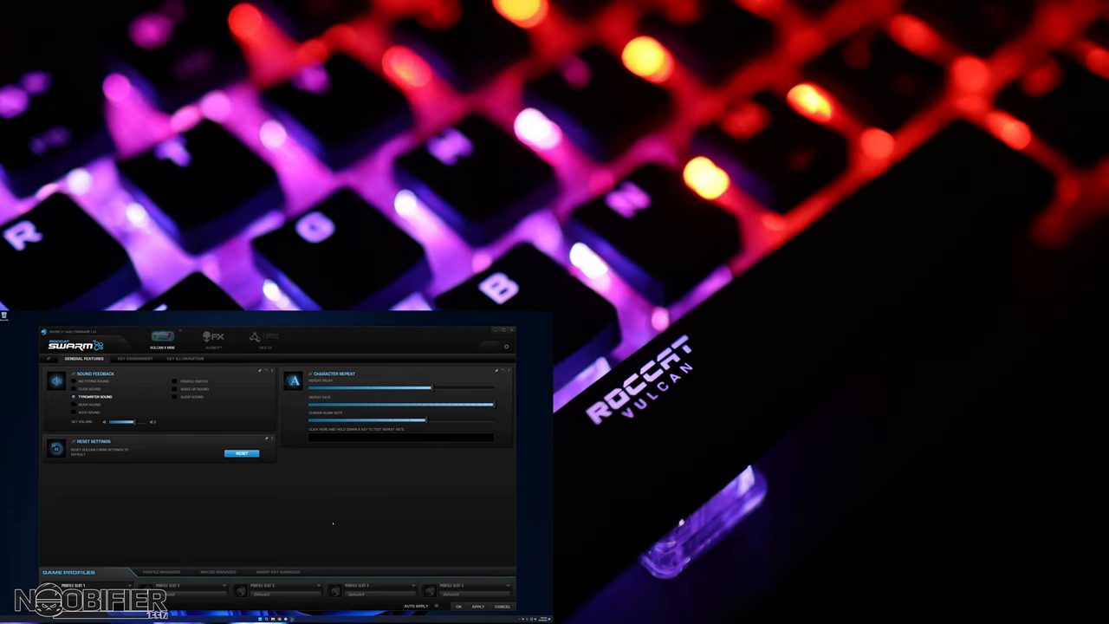
{"action": "left_click", "coordinate": [76, 405]}
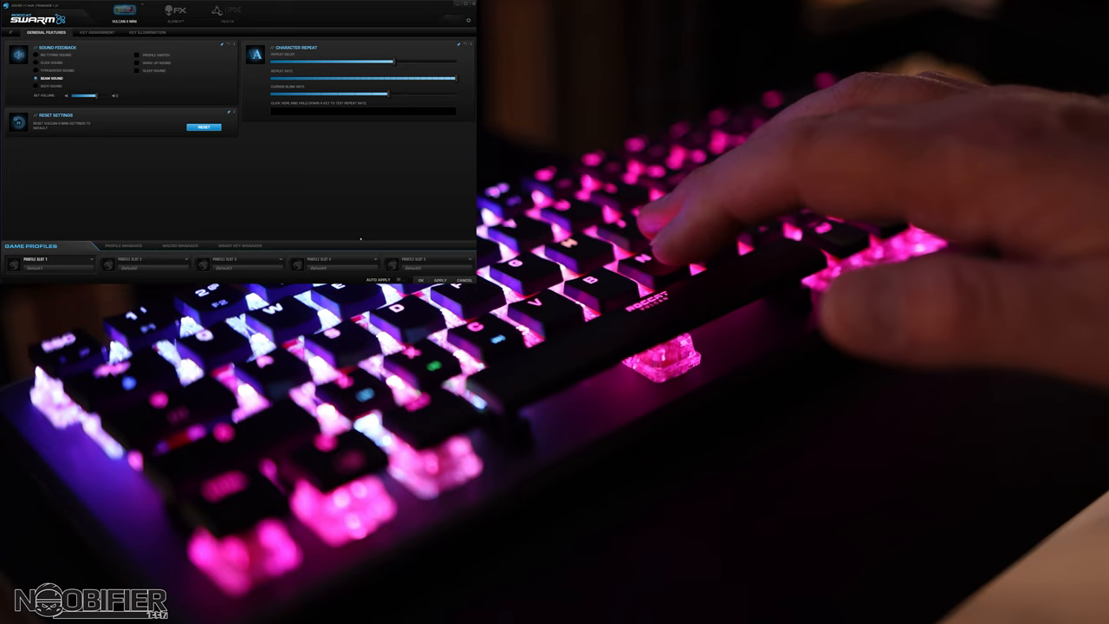
Switch to the Key Illumination settings for the Vulcan keyboard
{"action": "left_click", "coordinate": [147, 33]}
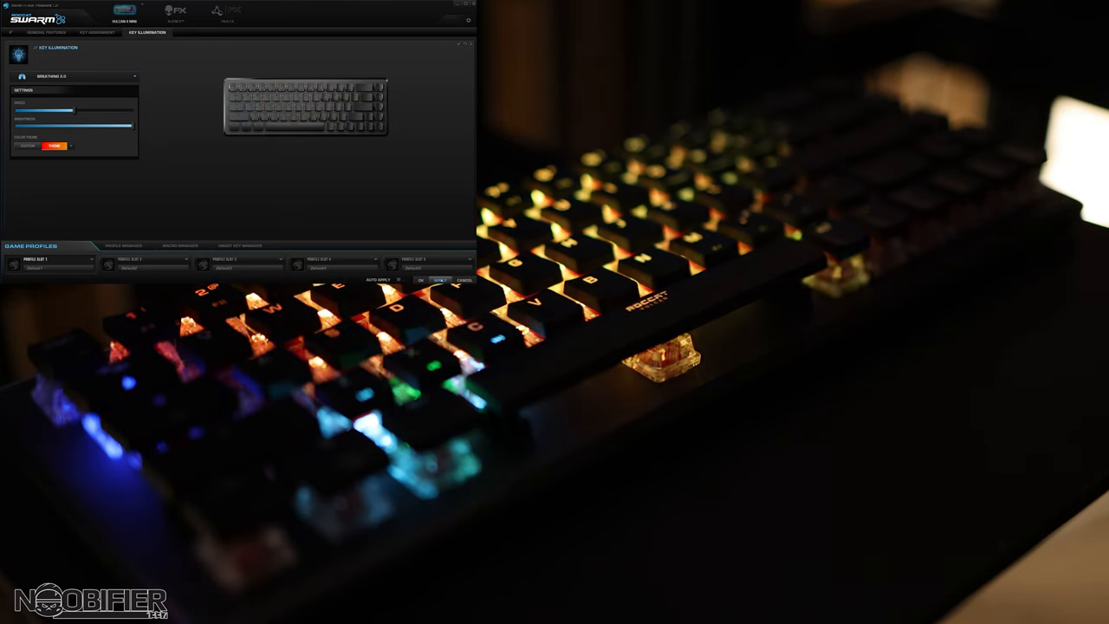
Switch back to the Key Assignment page with its function list and keyboard layout
{"action": "left_click", "coordinate": [95, 32]}
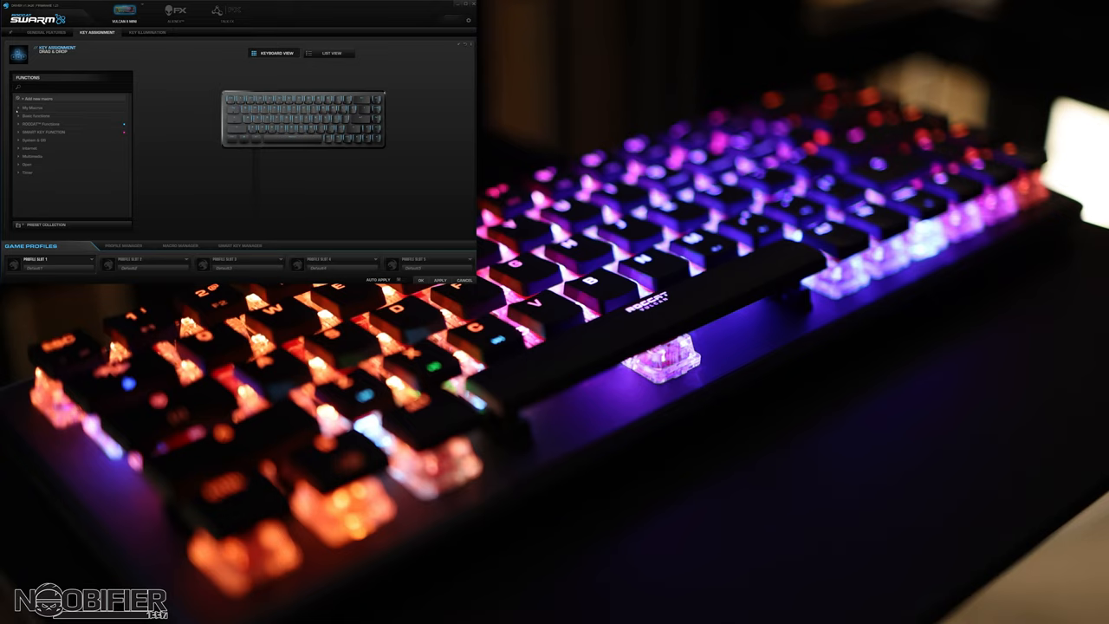